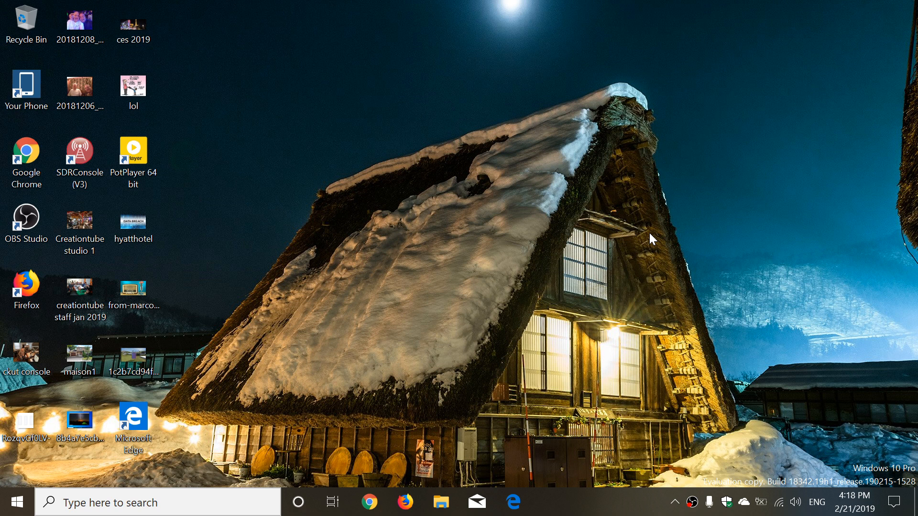
pyautogui.moveTo(463, 466)
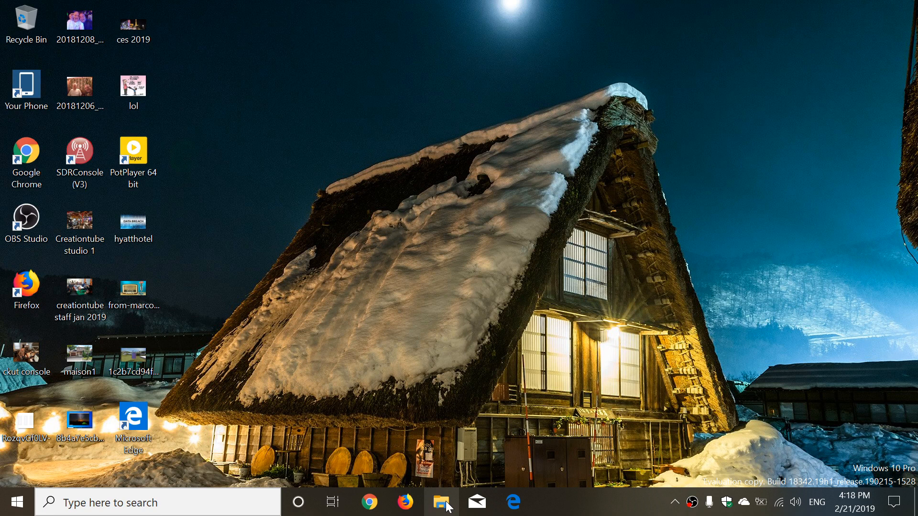
# Step: Launch File Explorer, go to This PC and show the top-level folders of Local Disk (C:)
pyautogui.click(443, 502)
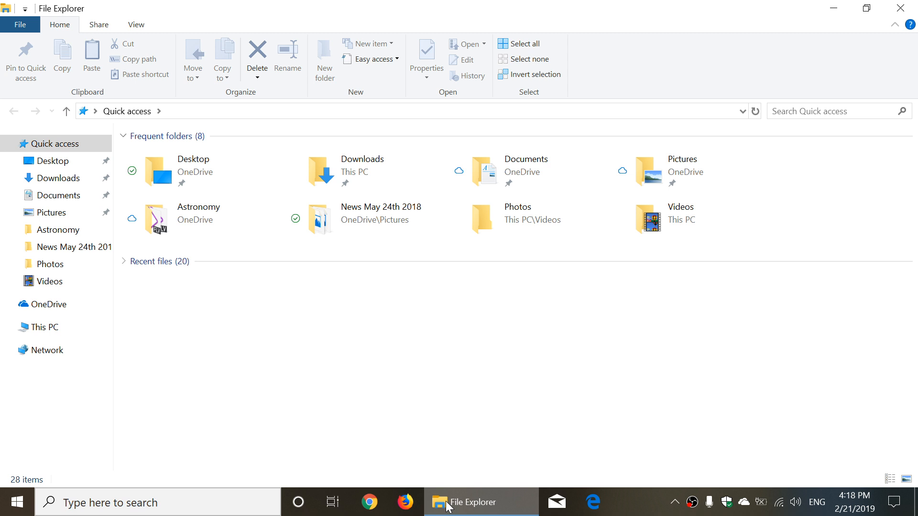
pyautogui.click(135, 111)
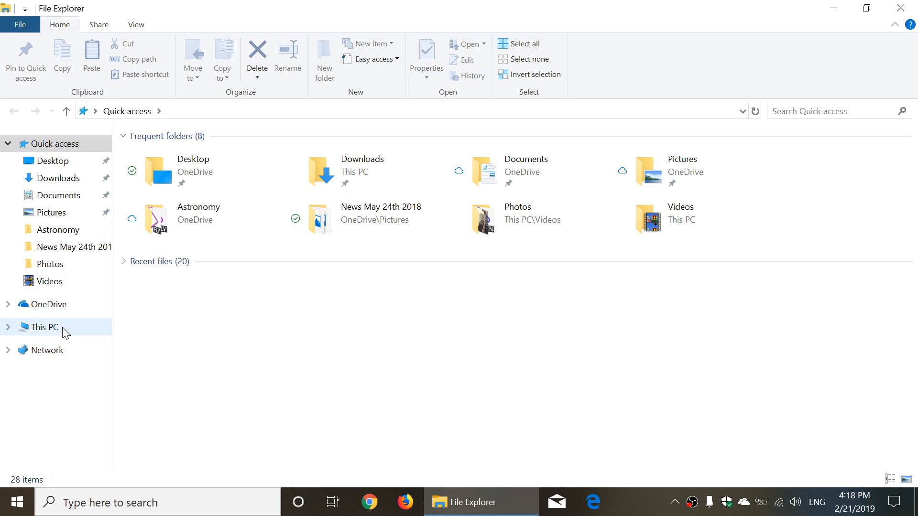
pyautogui.click(43, 328)
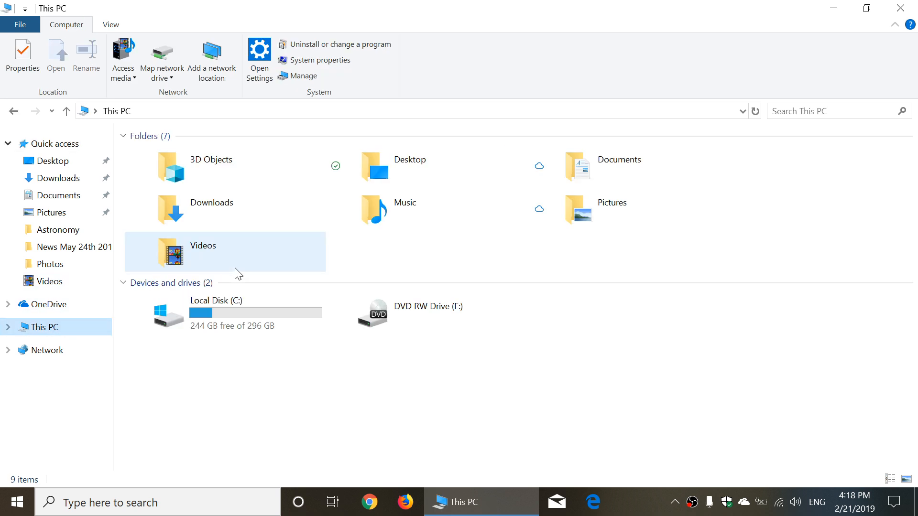
pyautogui.click(241, 313)
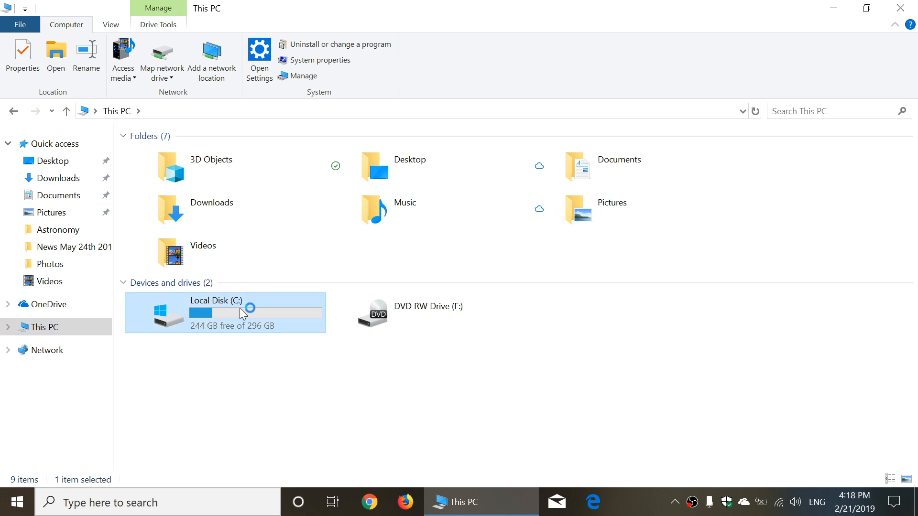
pyautogui.doubleClick(216, 312)
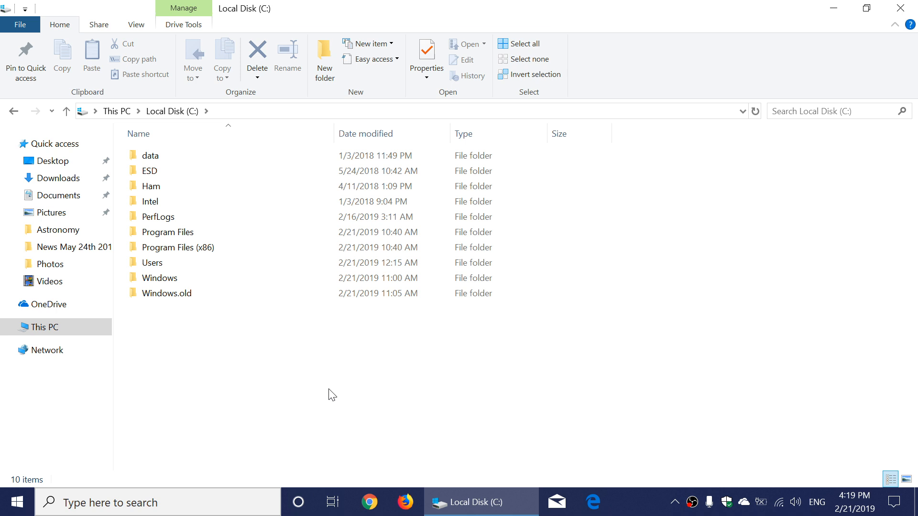
pyautogui.moveTo(700, 7)
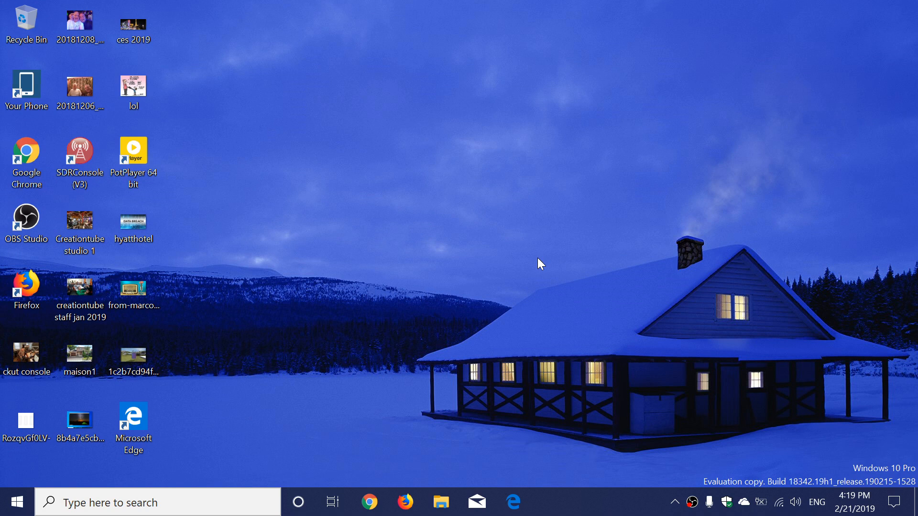
pyautogui.moveTo(408, 361)
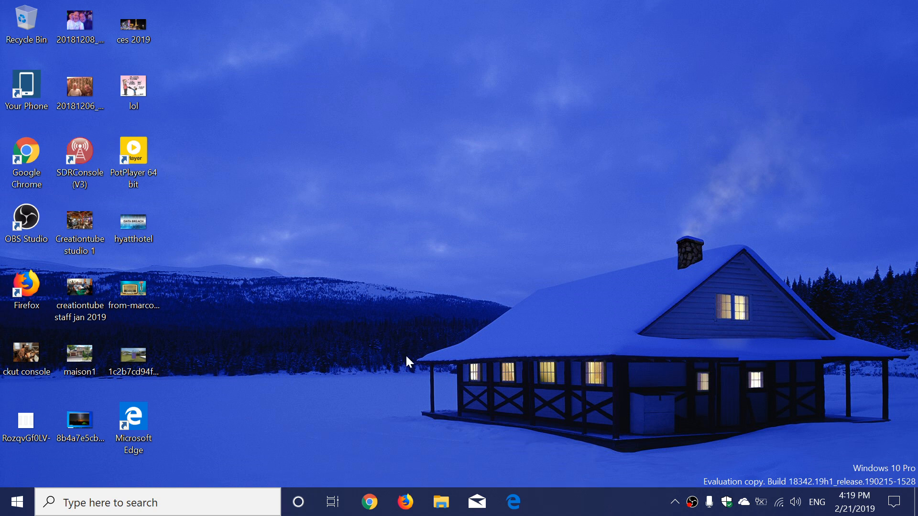
pyautogui.moveTo(588, 358)
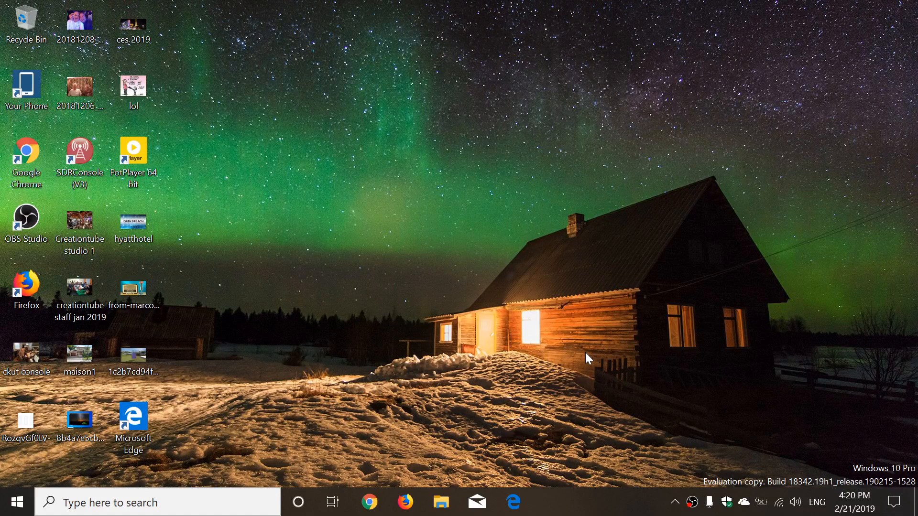
pyautogui.moveTo(598, 402)
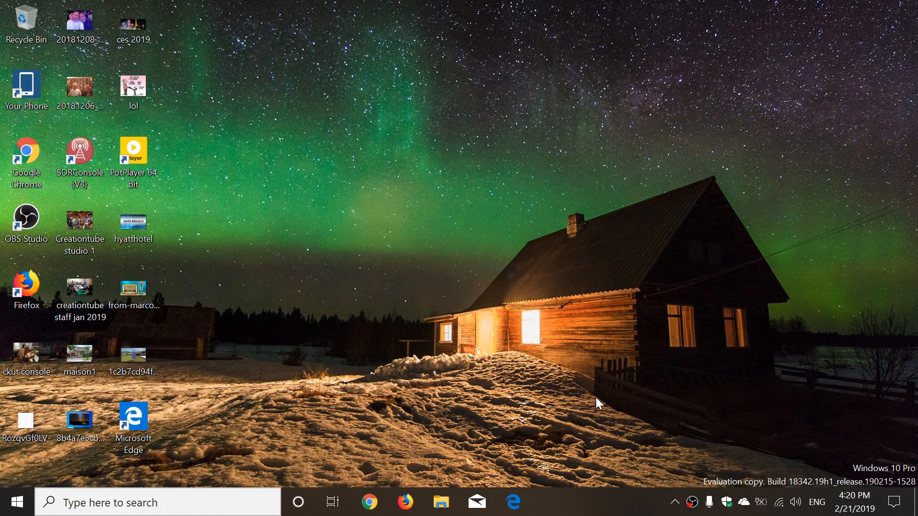
pyautogui.moveTo(799, 391)
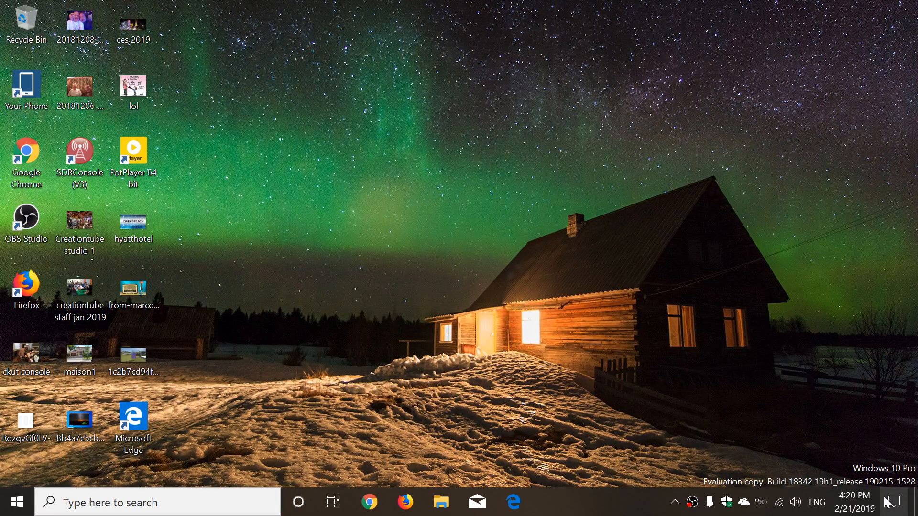
# Step: Reach the Windows Update page via Action Center, All settings and Update & Security
pyautogui.click(895, 502)
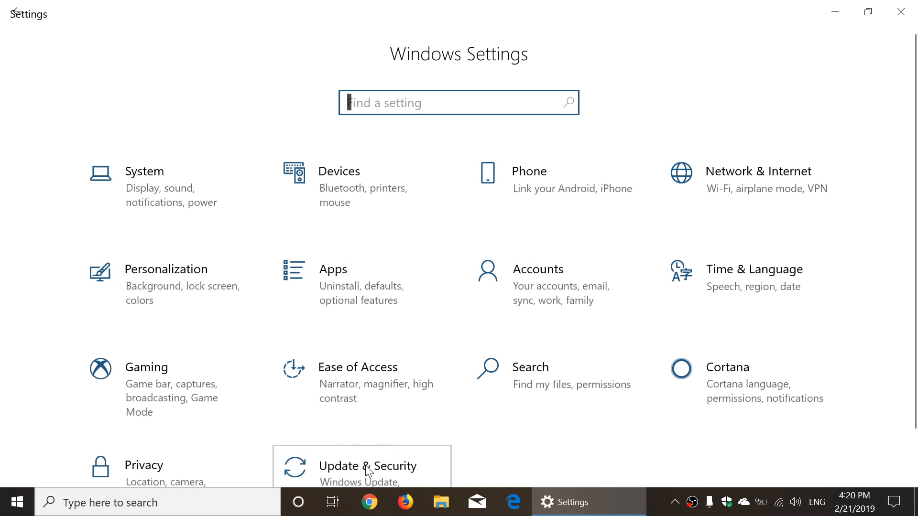
pyautogui.click(367, 466)
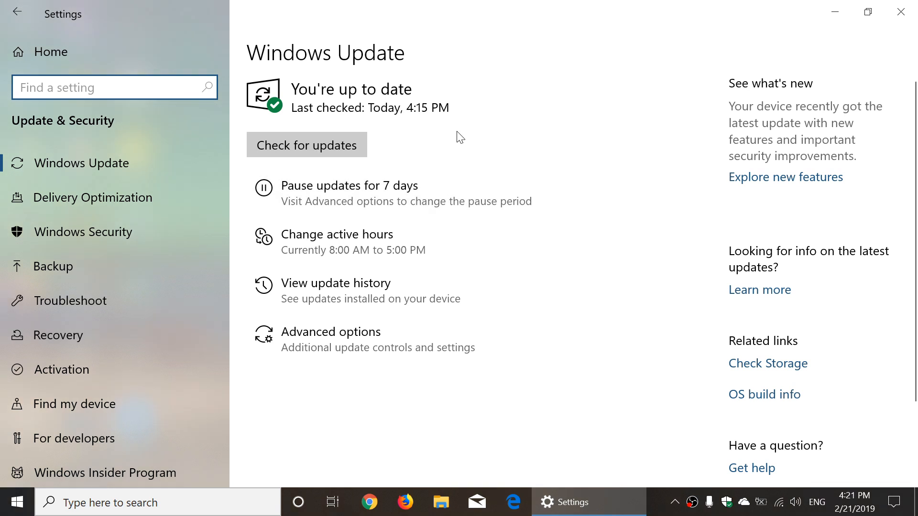
pyautogui.click(114, 87)
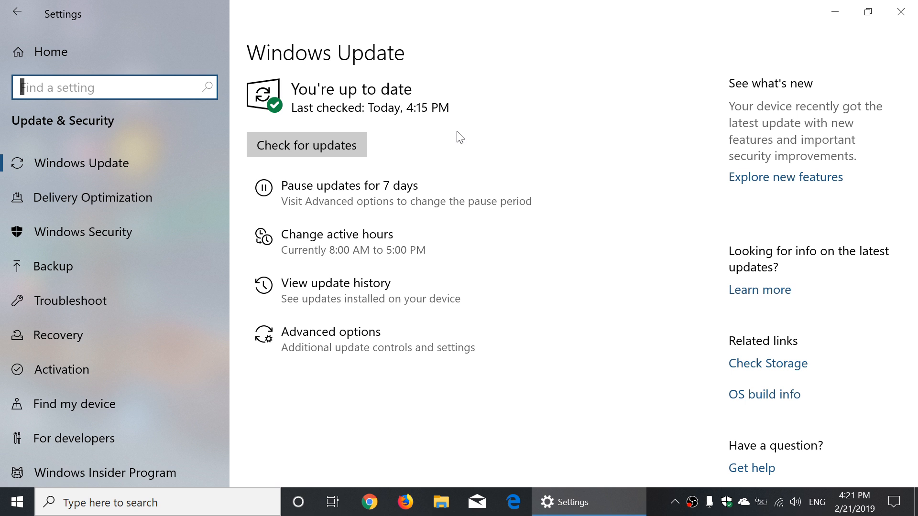
pyautogui.moveTo(347, 194)
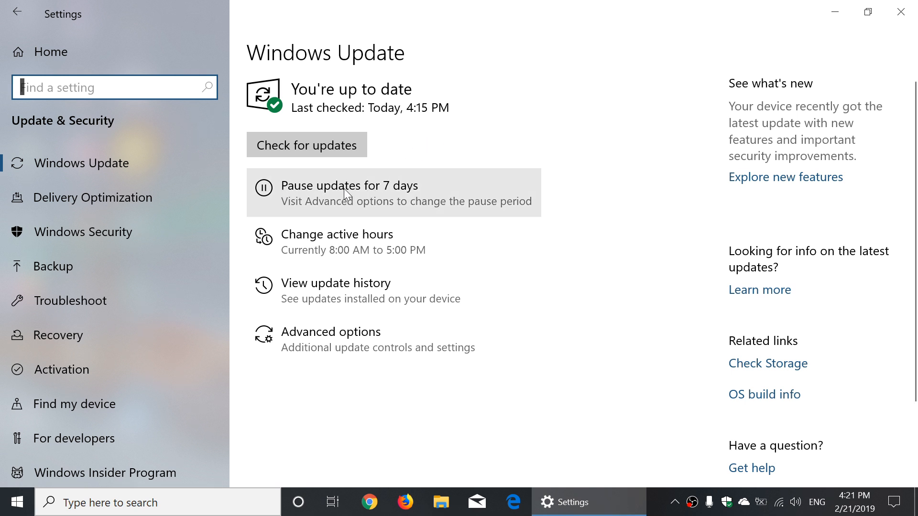
pyautogui.moveTo(388, 194)
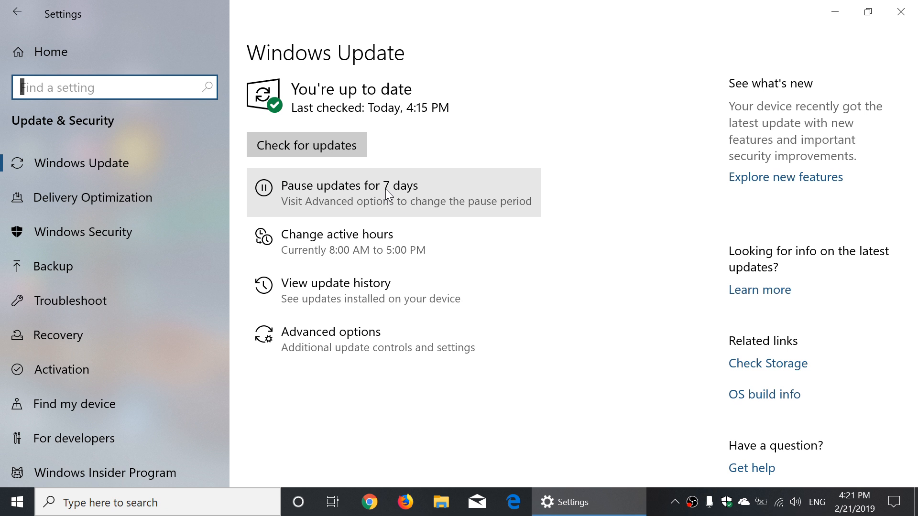
# Step: Pause updates for 7 days, resume them, and close Settings back to the desktop
pyautogui.click(348, 192)
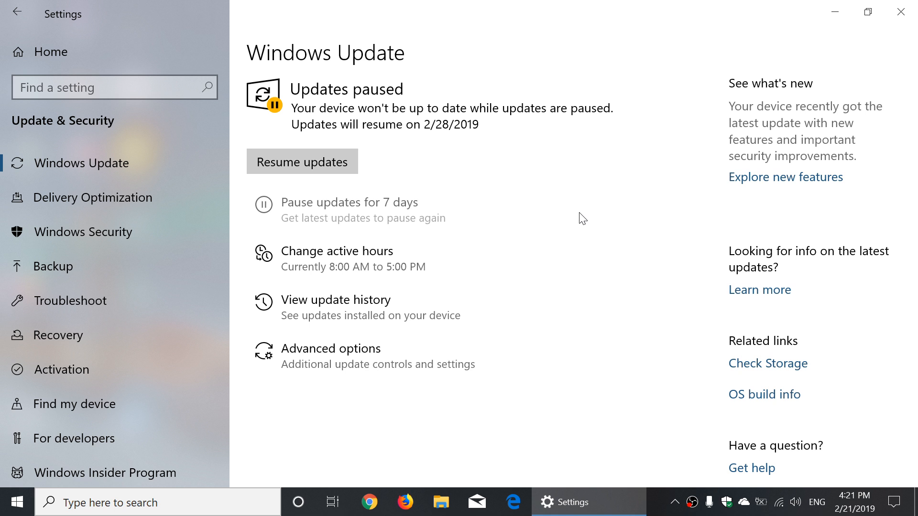
pyautogui.moveTo(455, 215)
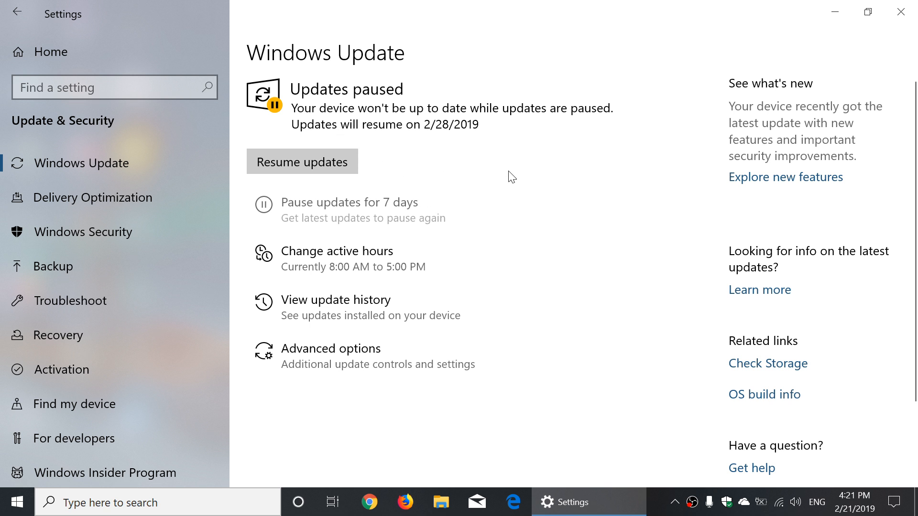
pyautogui.moveTo(458, 171)
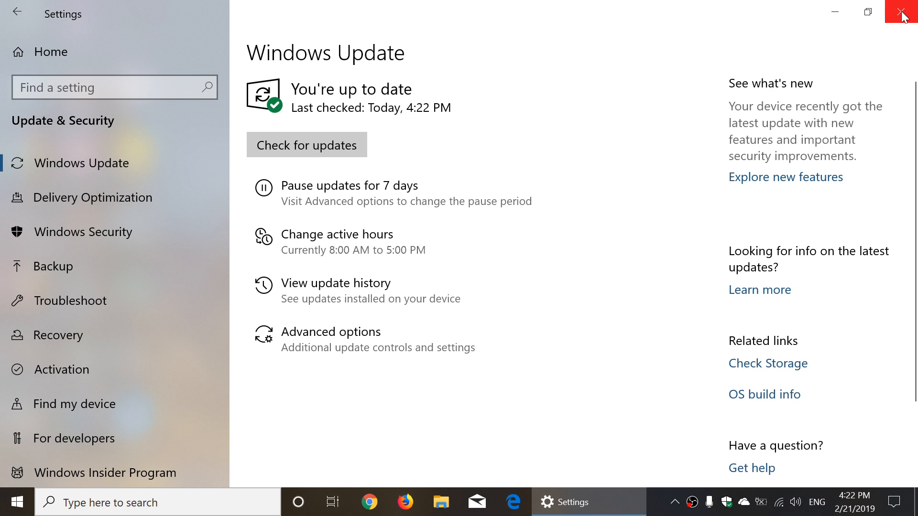
pyautogui.click(907, 10)
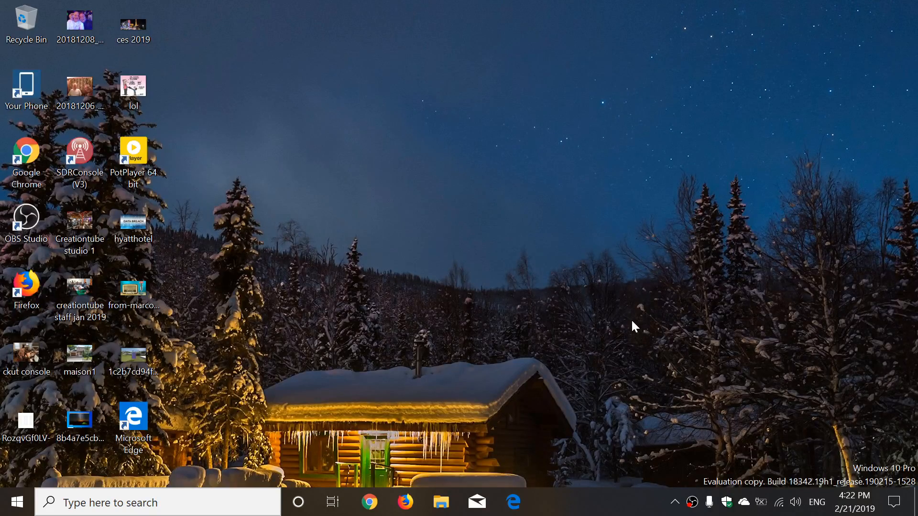